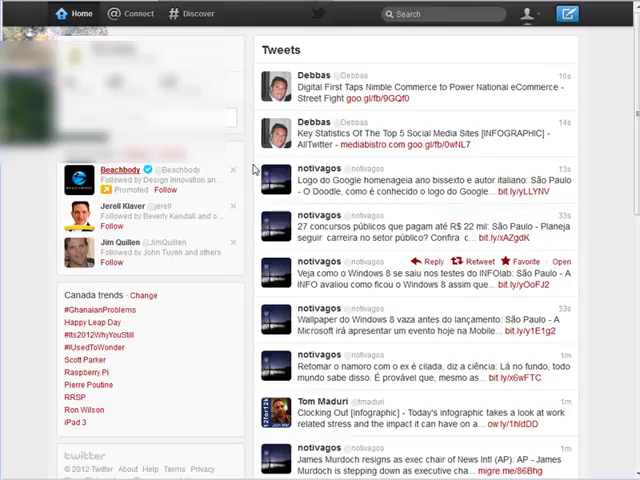
mouse_move(440, 42)
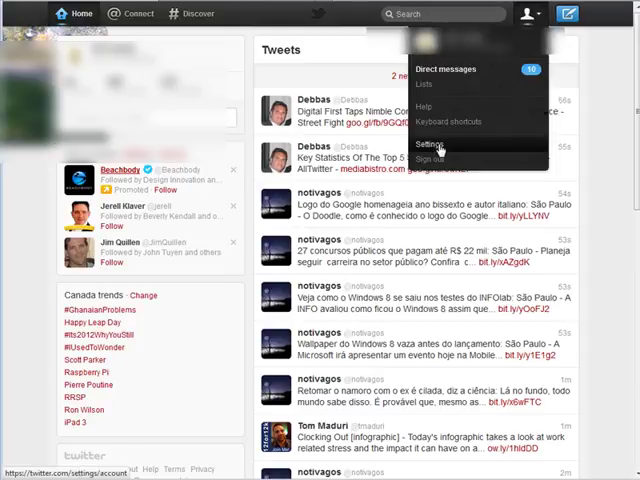
From Settings > Profile, follow the link for adding Twitter to your own site.
left_click(424, 148)
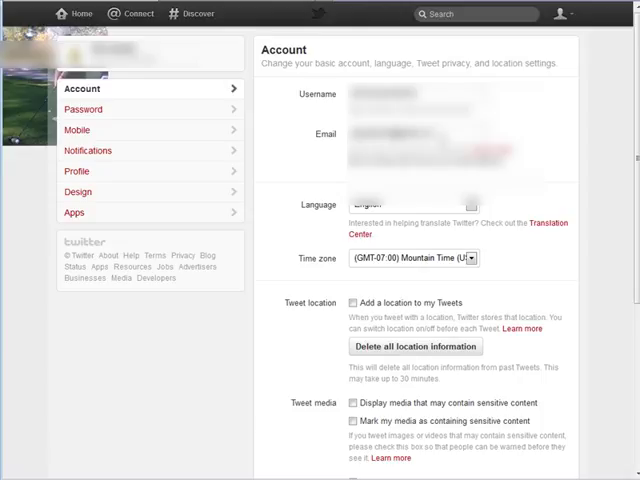
mouse_move(136, 152)
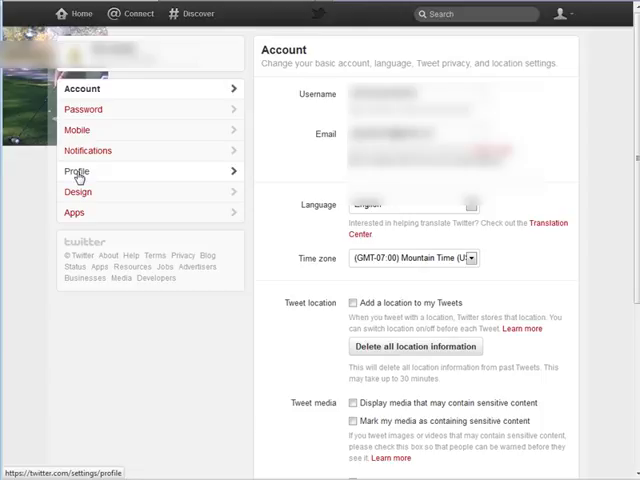
left_click(76, 172)
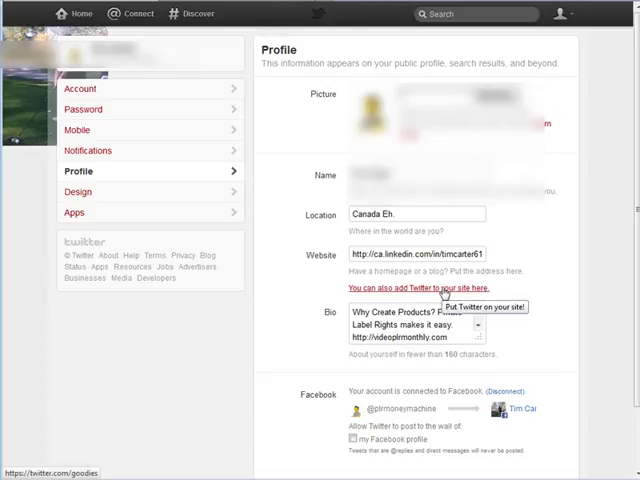
left_click(412, 288)
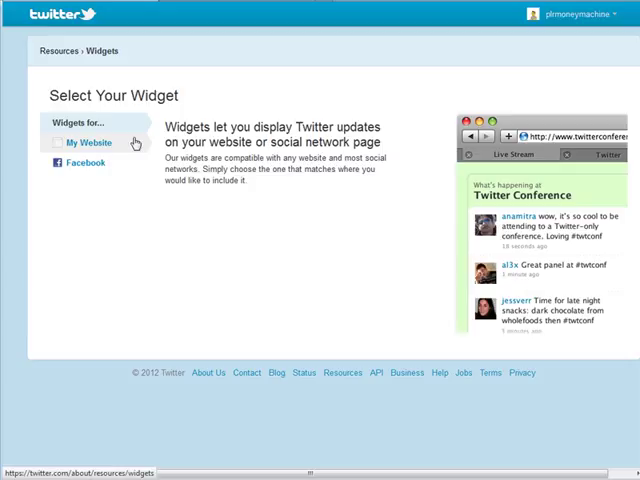
Choose My Website widgets and pick the Profile Widget to customize.
left_click(90, 142)
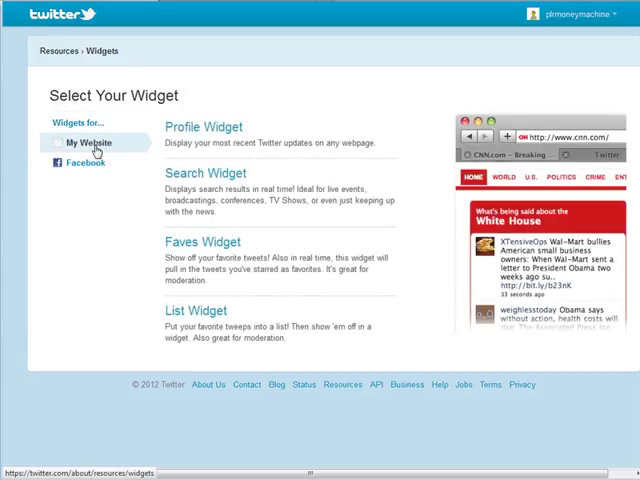
mouse_move(204, 128)
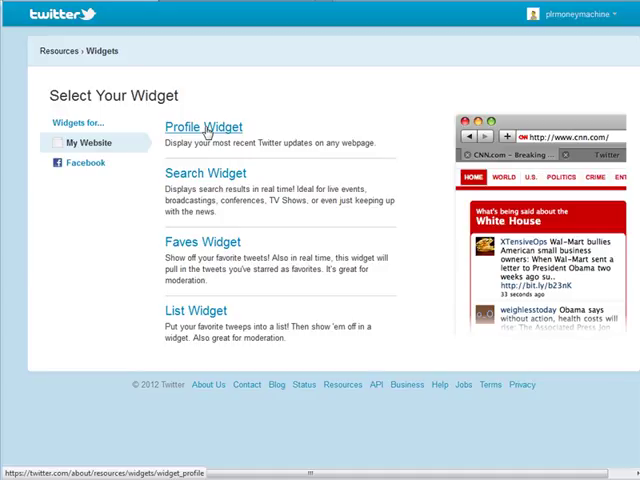
left_click(204, 128)
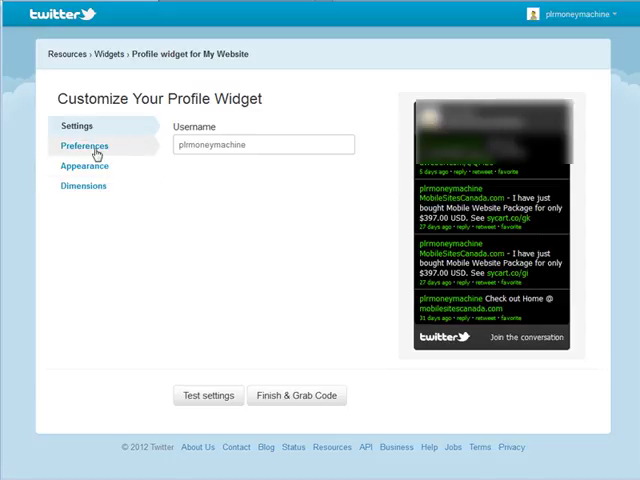
Set the widget behaviour to Timed Interval, then review its appearance colours.
left_click(84, 146)
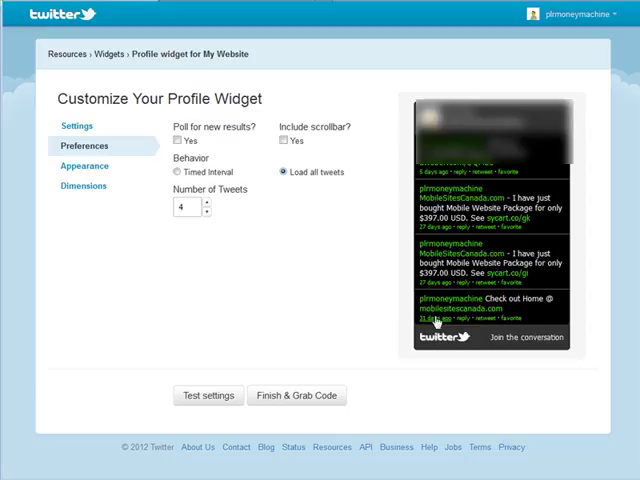
mouse_move(232, 64)
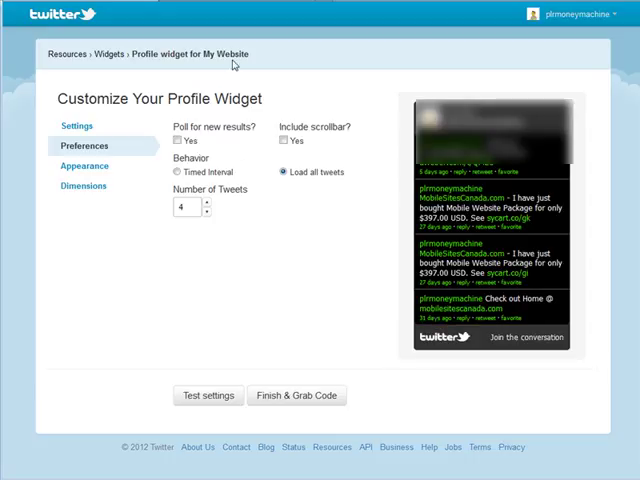
mouse_move(260, 272)
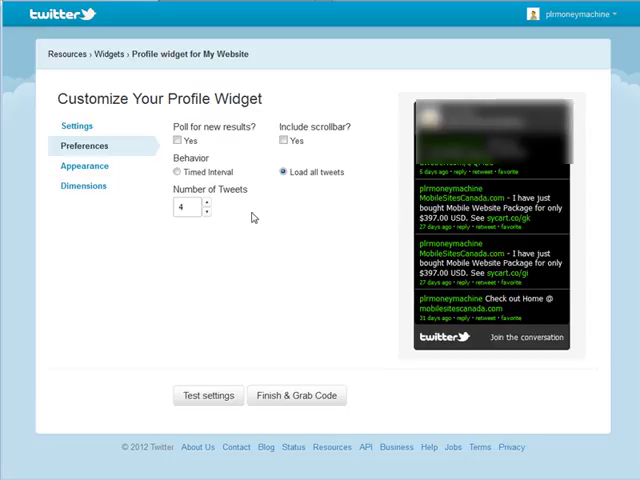
left_click(176, 172)
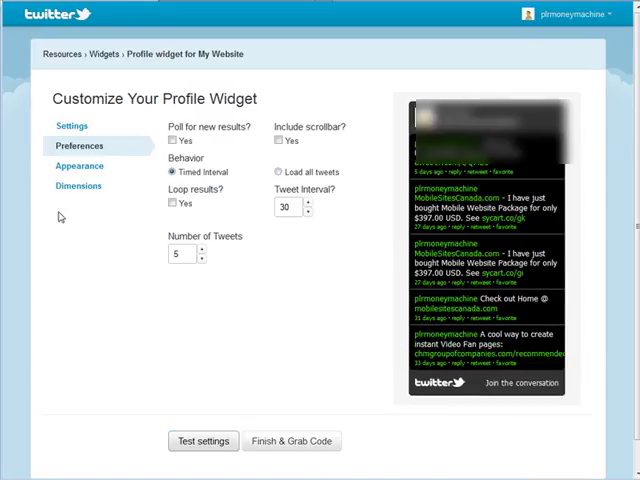
mouse_move(174, 260)
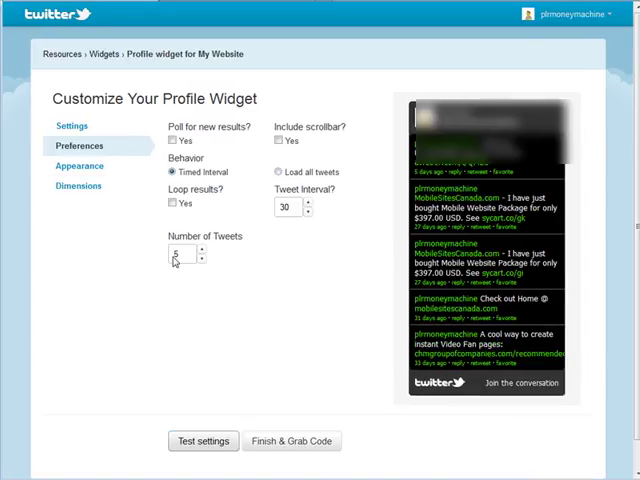
mouse_move(26, 126)
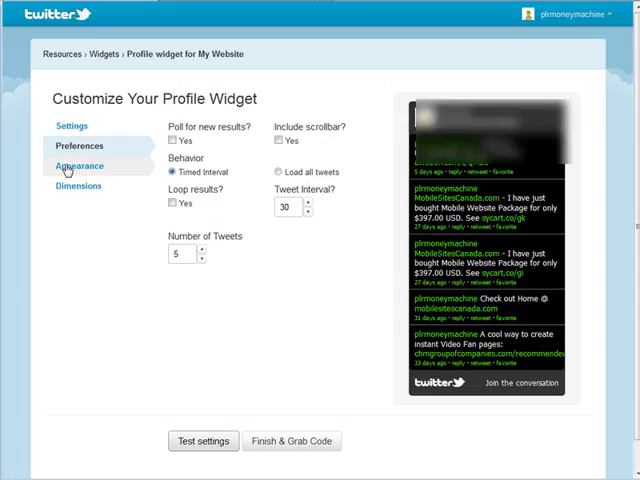
left_click(80, 164)
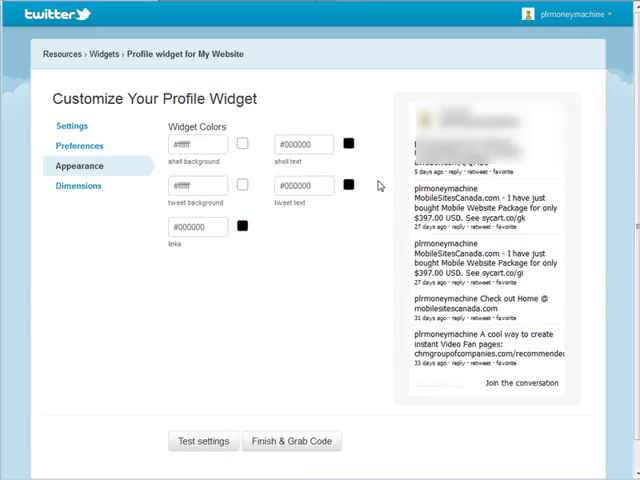
Set the widget width to 160 with auto width on, then Finish & Grab Code.
left_click(80, 184)
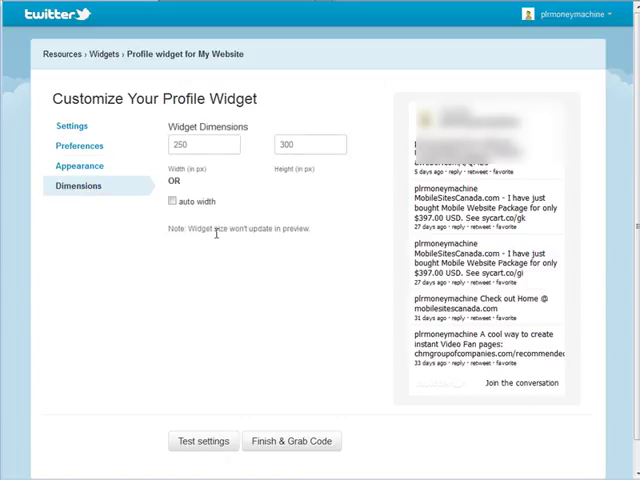
mouse_move(236, 168)
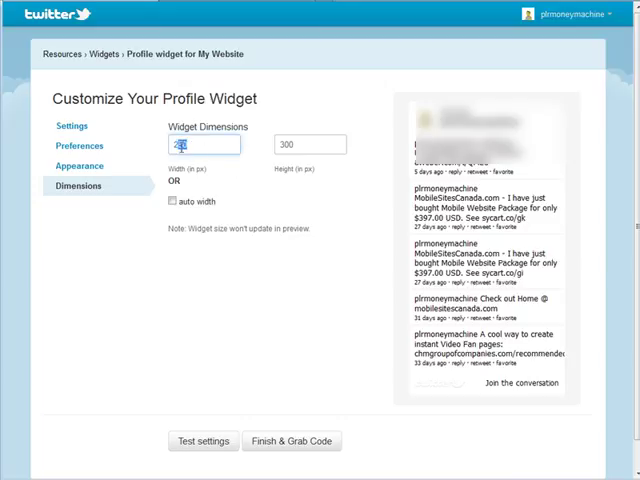
type("160")
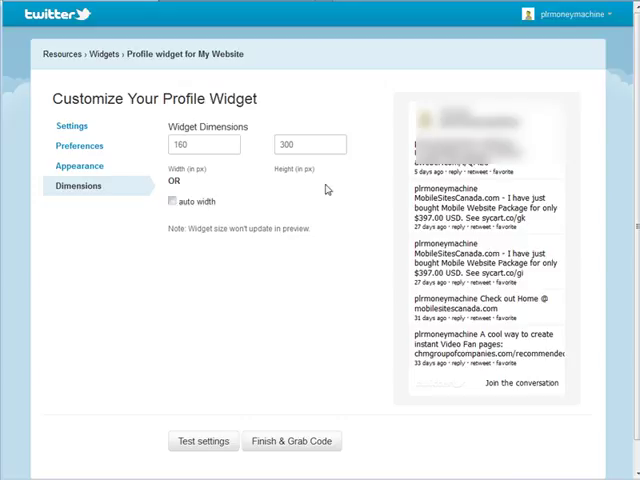
mouse_move(192, 260)
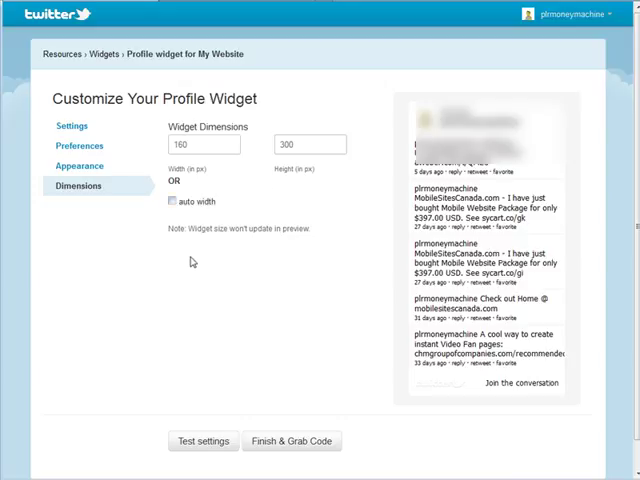
mouse_move(200, 440)
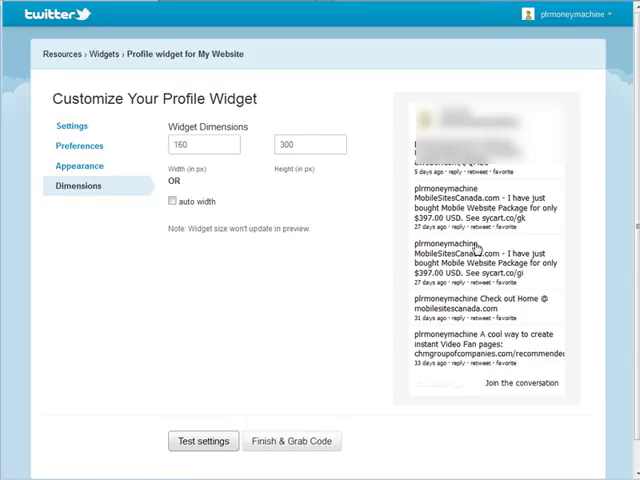
mouse_move(240, 300)
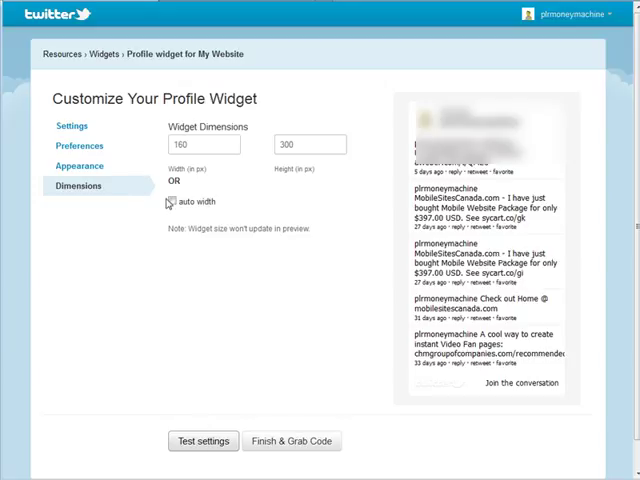
left_click(170, 200)
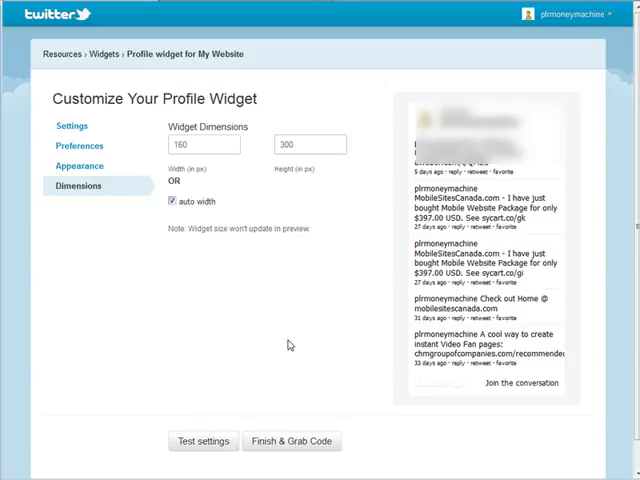
left_click(292, 440)
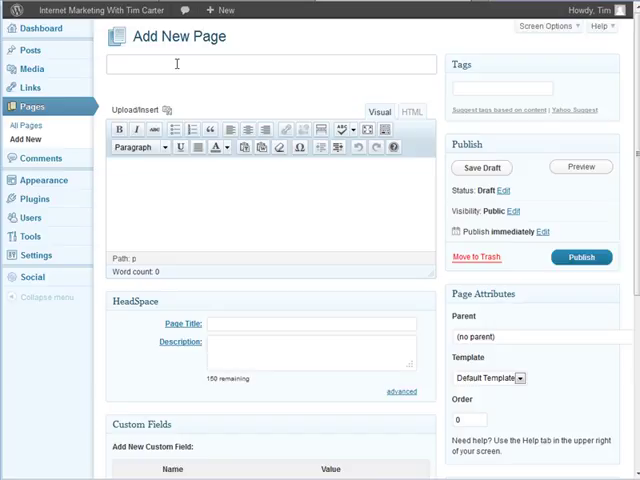
Title the new WordPress page 'My Tweets'.
type("My T")
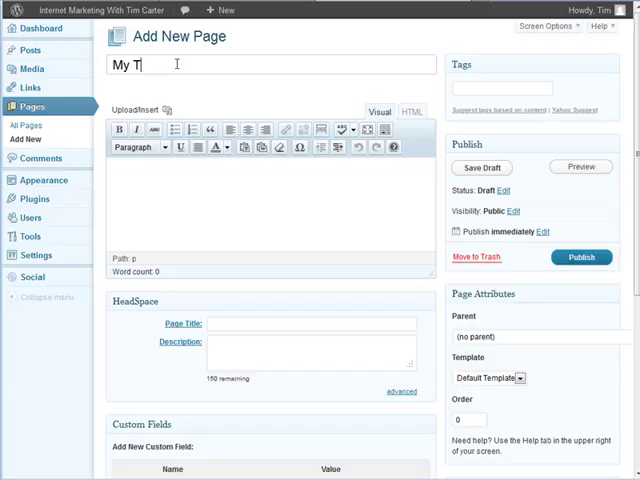
type("weet")
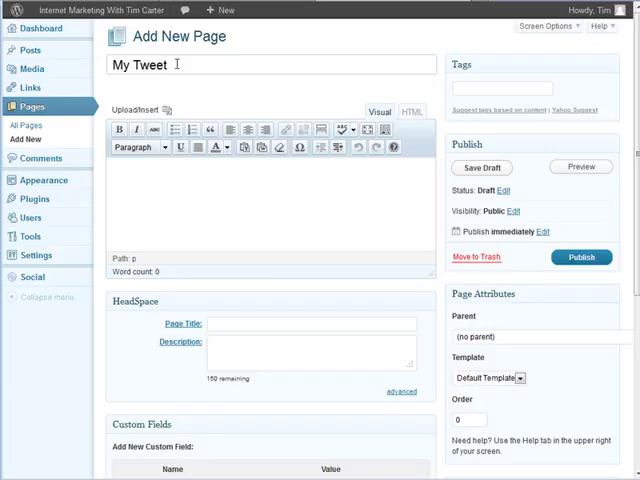
type("s")
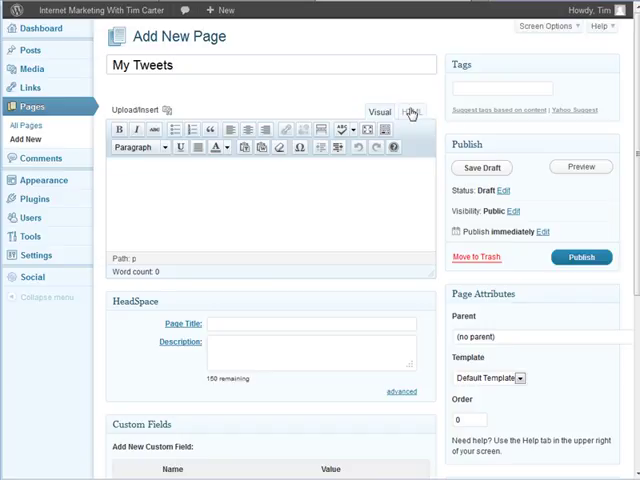
Paste the widget embed code into the page's HTML body and publish it.
left_click(410, 110)
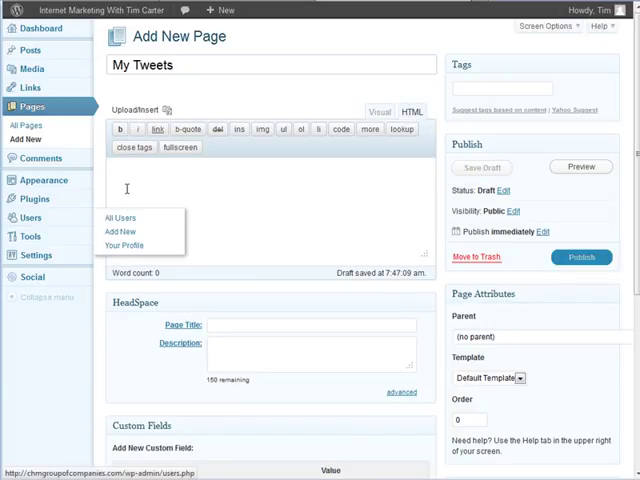
right_click(130, 190)
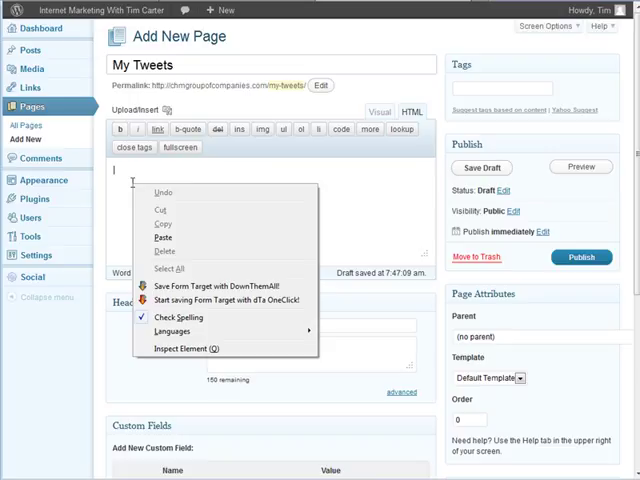
left_click(168, 238)
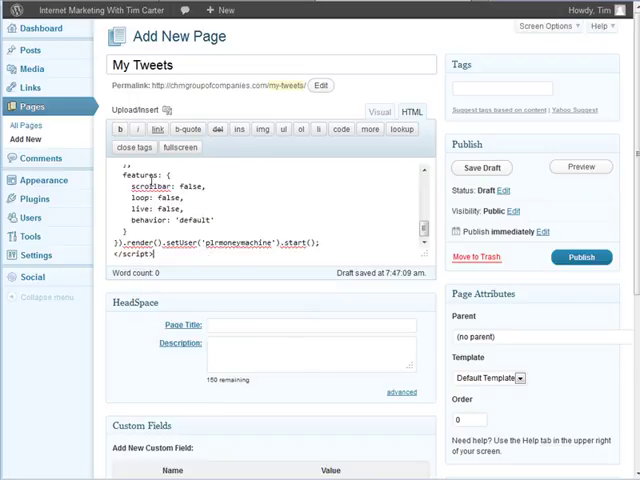
scroll("up", 3)
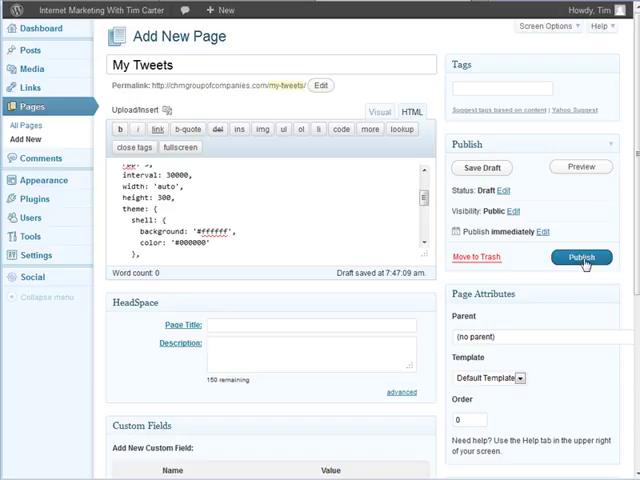
left_click(580, 256)
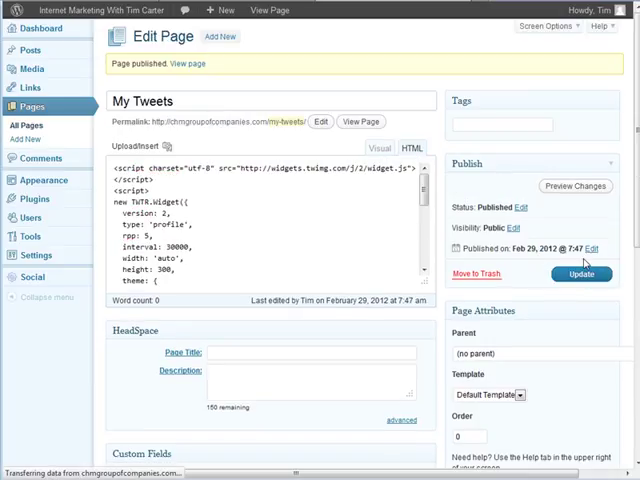